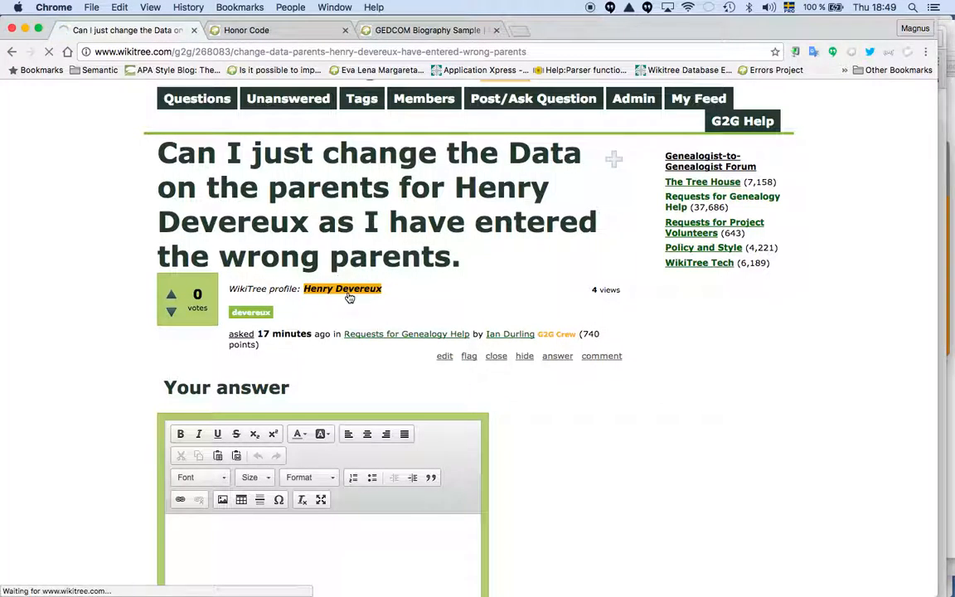
# Open Henry Devereux's WikiTree profile from the forum question link.
pyautogui.click(341, 289)
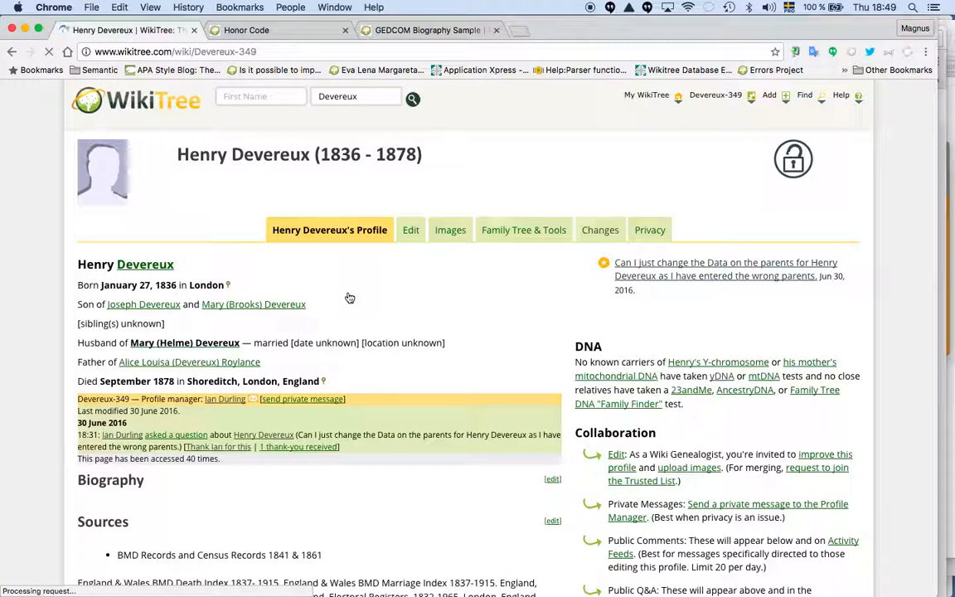
pyautogui.scroll(-3)
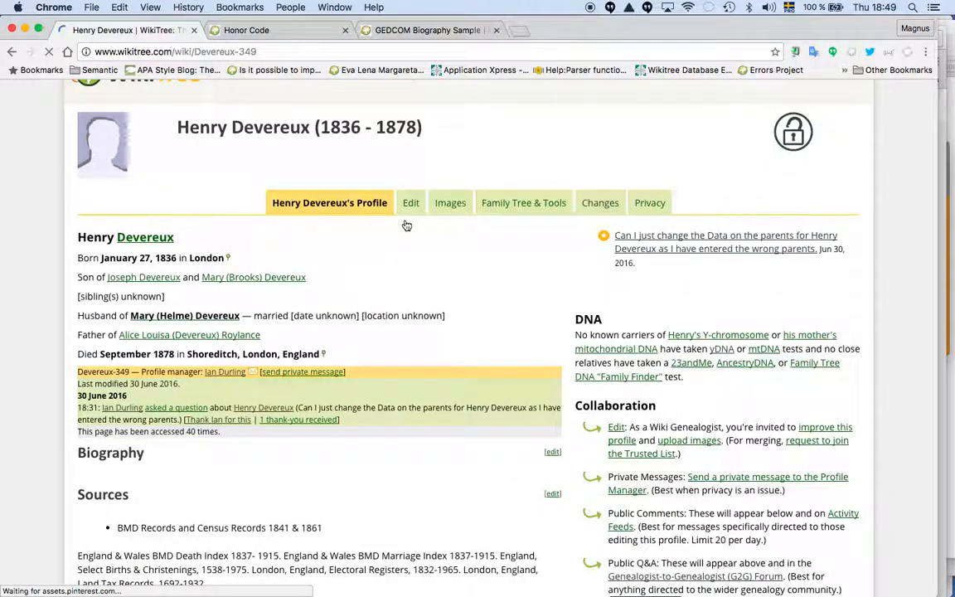
pyautogui.scroll(3)
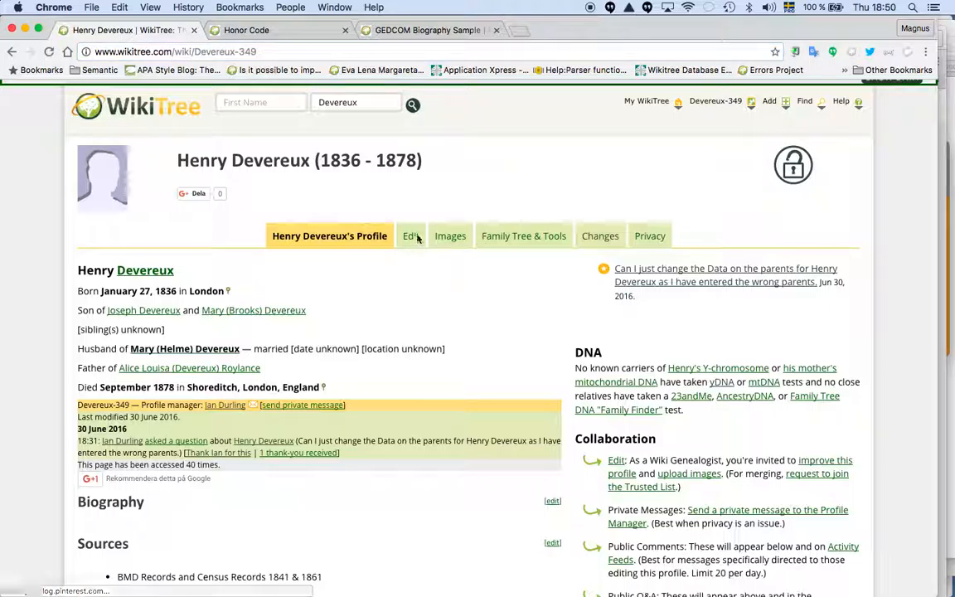
# Open the profile's Edit page and the Edit Family form for replacing his father.
pyautogui.click(410, 236)
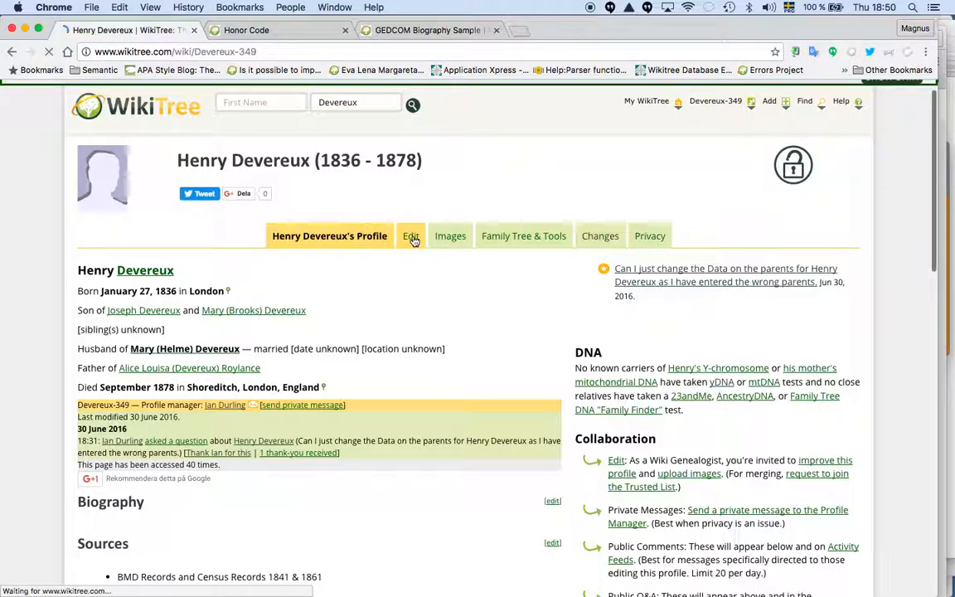
pyautogui.click(410, 236)
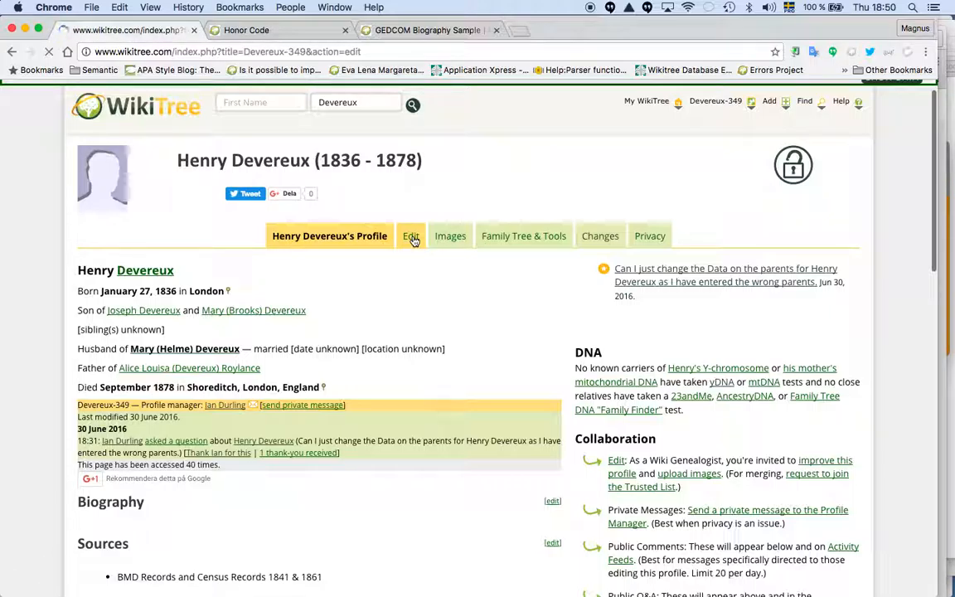
pyautogui.click(411, 235)
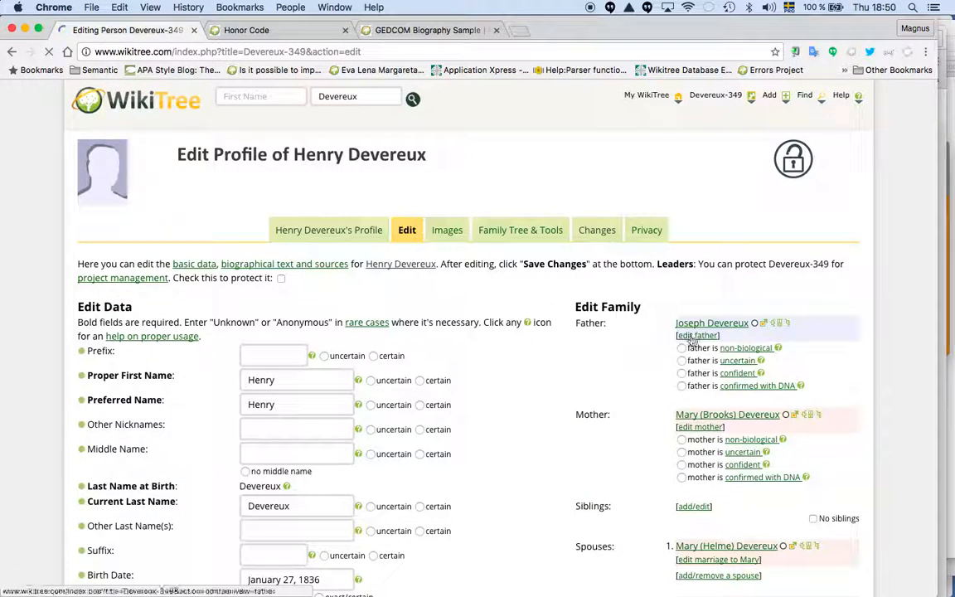
pyautogui.click(698, 335)
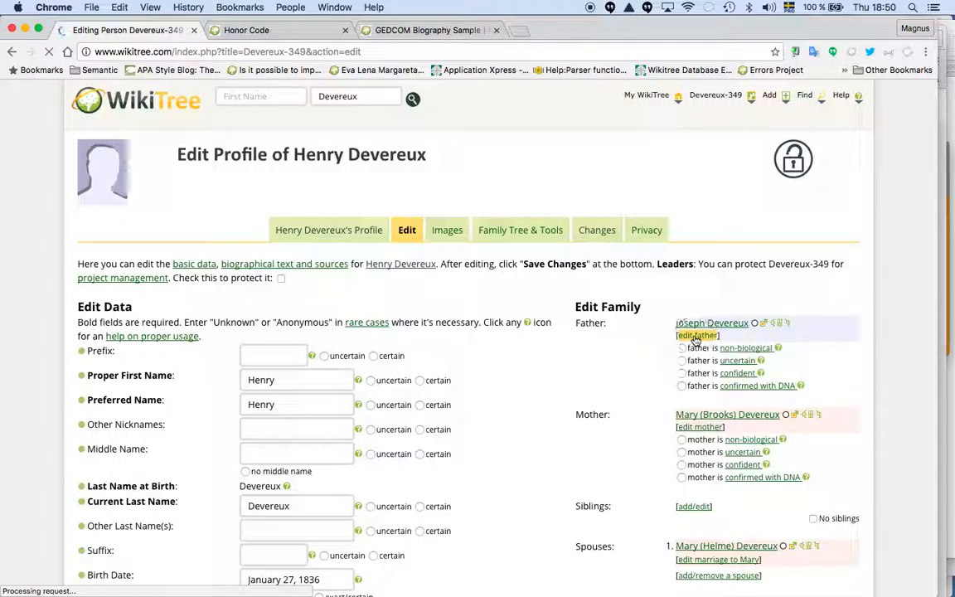
pyautogui.click(697, 335)
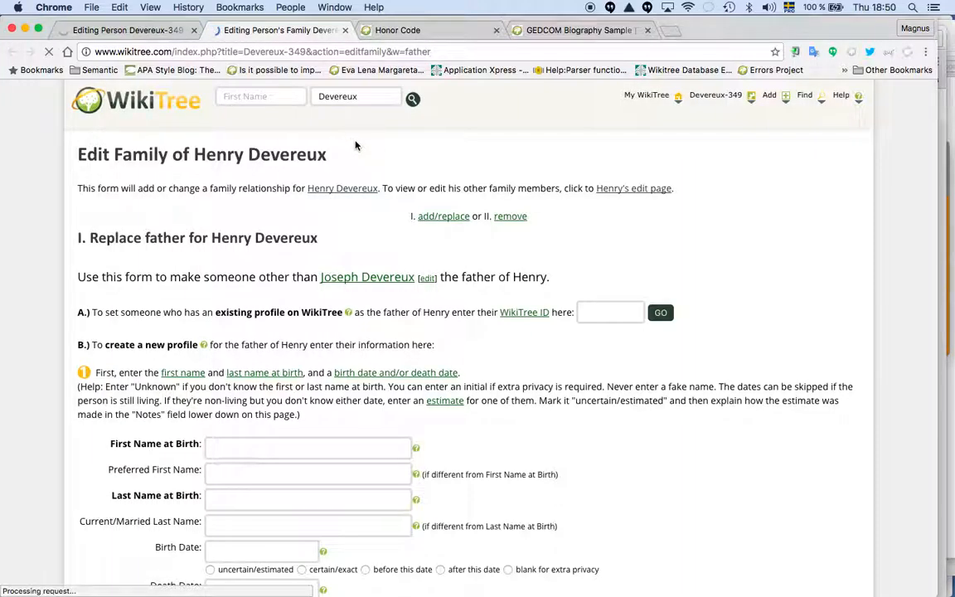
pyautogui.moveTo(597, 312)
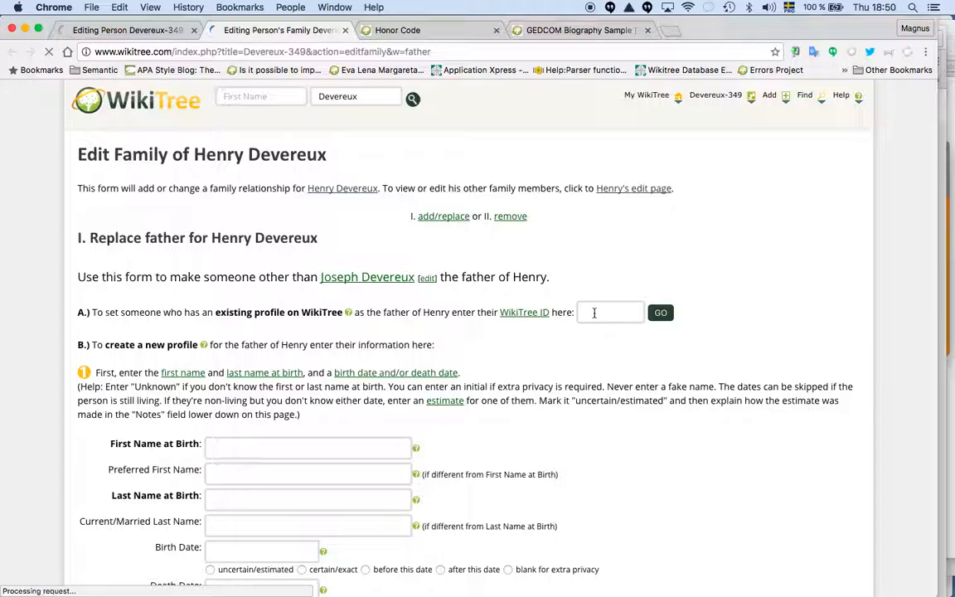
# Replace the existing-profile ID with 'Salgo-1' and close the Edit Family page.
pyautogui.click(611, 312)
pyautogui.write('evereux-349')
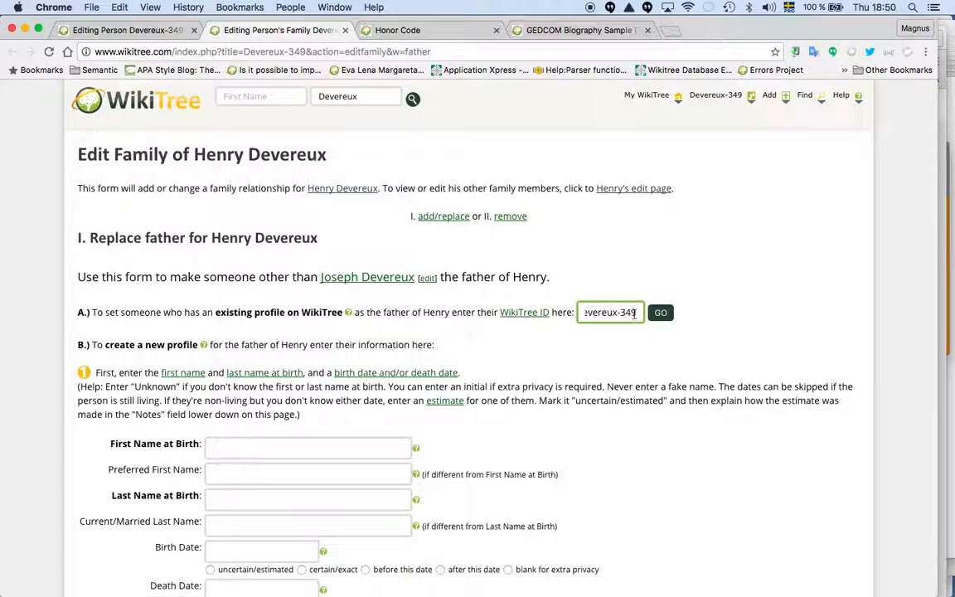
pyautogui.tripleClick(611, 311)
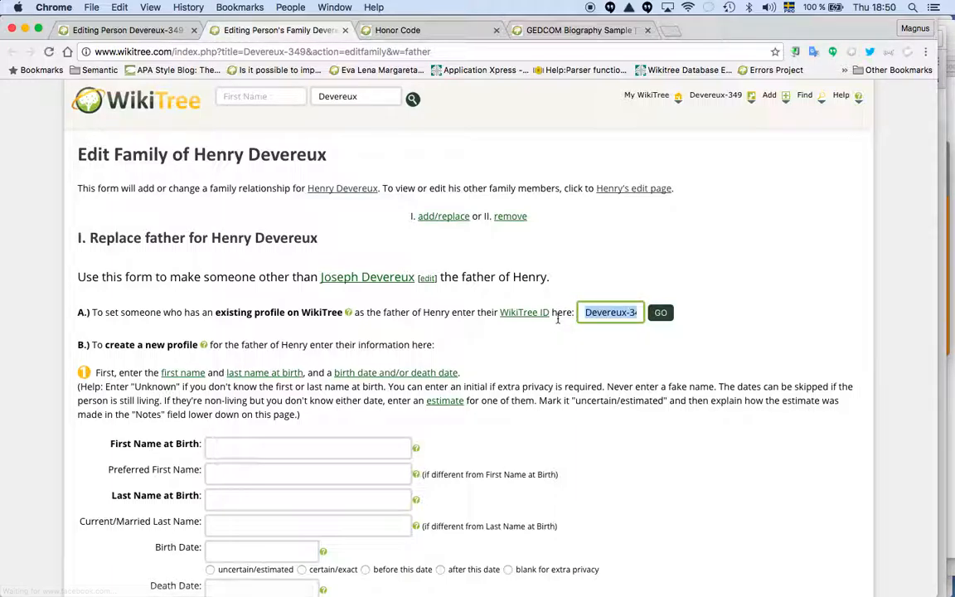
pyautogui.write('Salgo')
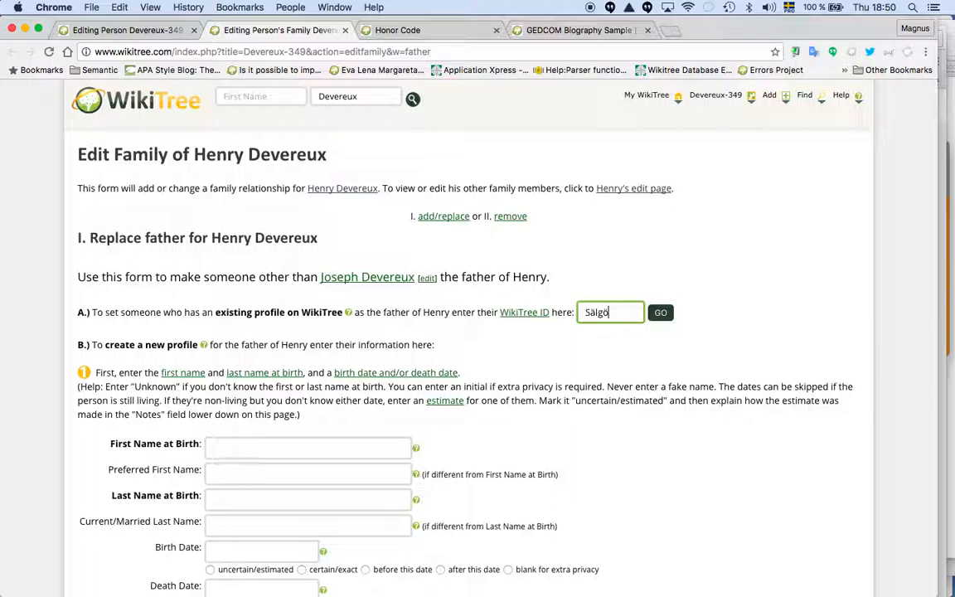
pyautogui.write('-1')
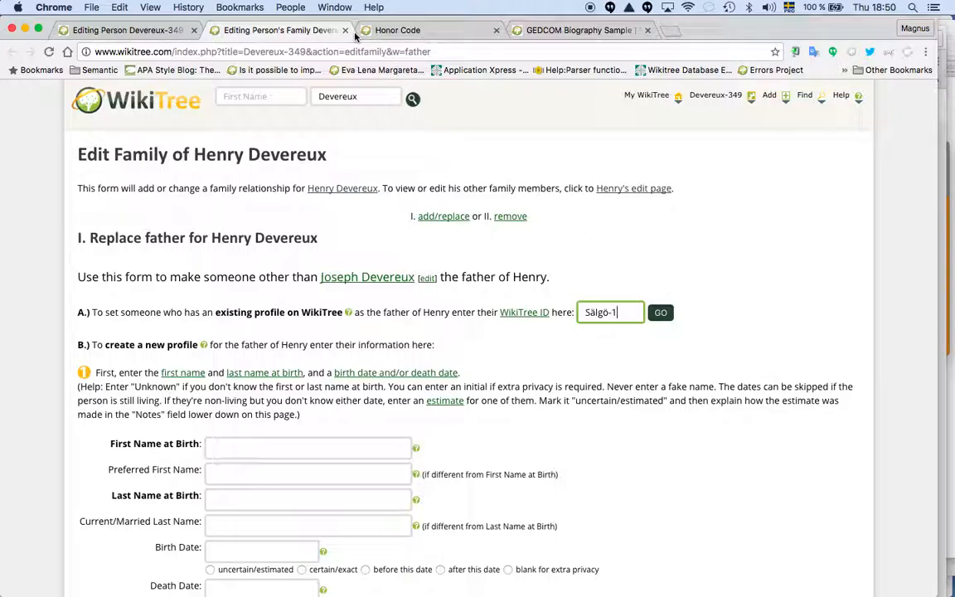
pyautogui.click(346, 29)
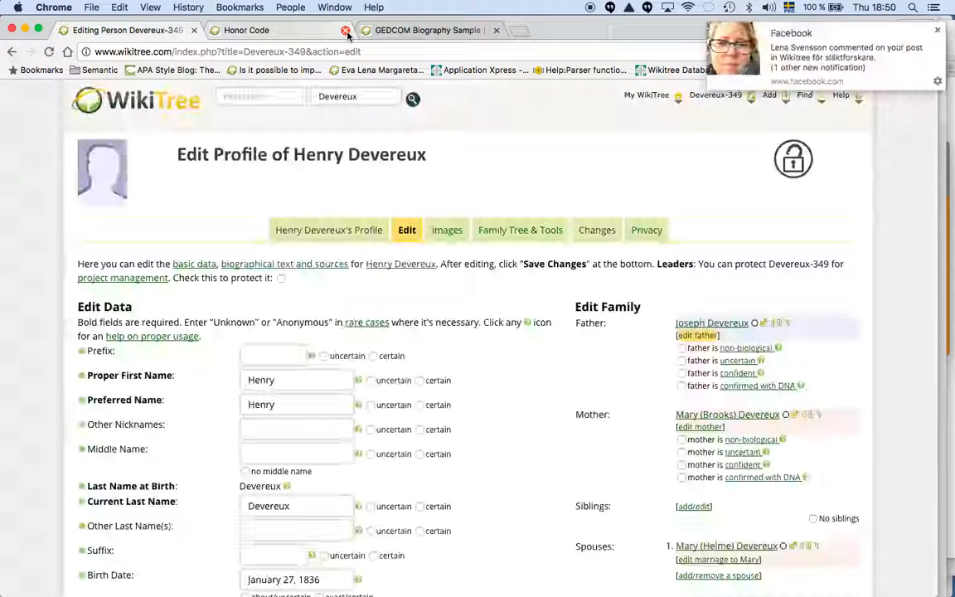